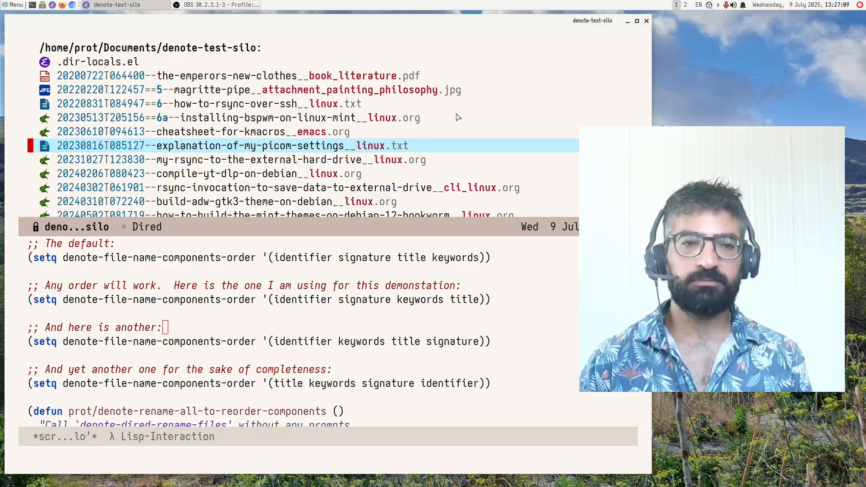
{"action": "mouse_move", "coordinate": [309, 75]}
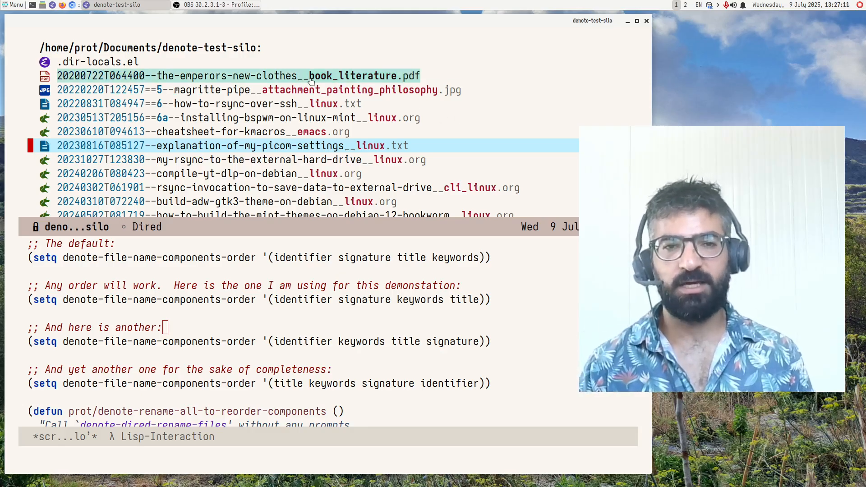
{"action": "mouse_move", "coordinate": [190, 76]}
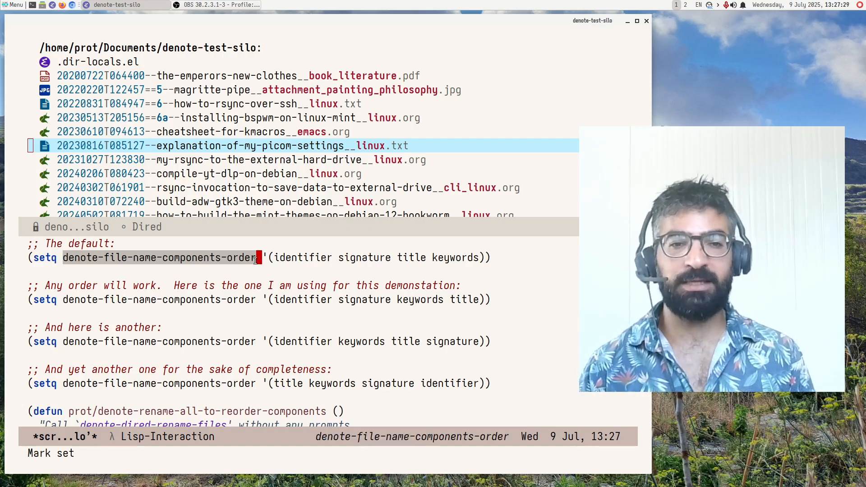
Step: Move point to the end of the identifier-signature-keywords-title setq form
{"action": "key", "text": "End"}
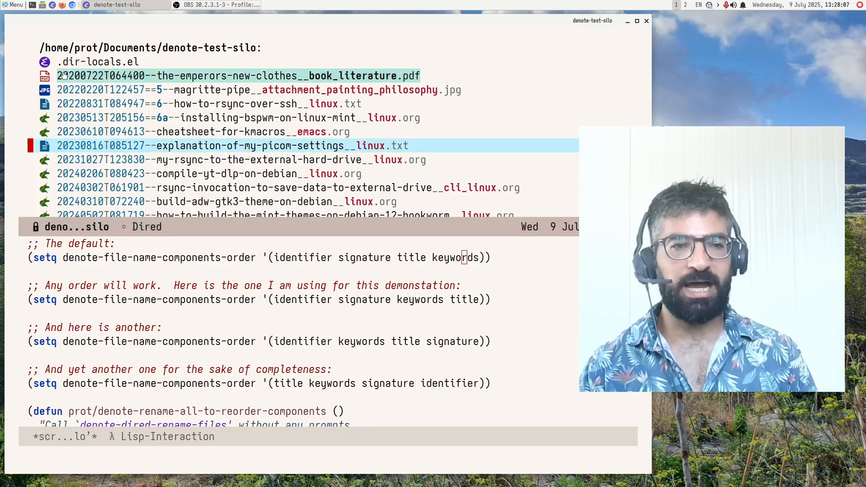
{"action": "mouse_move", "coordinate": [155, 89]}
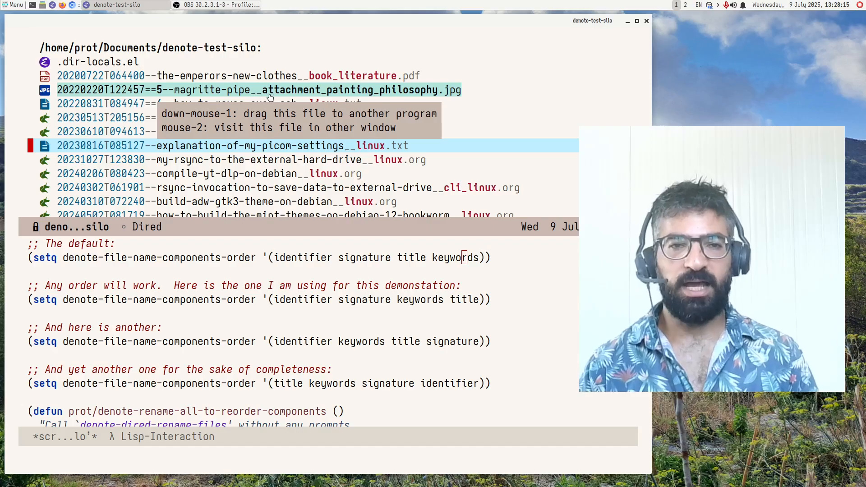
{"action": "mouse_move", "coordinate": [444, 90]}
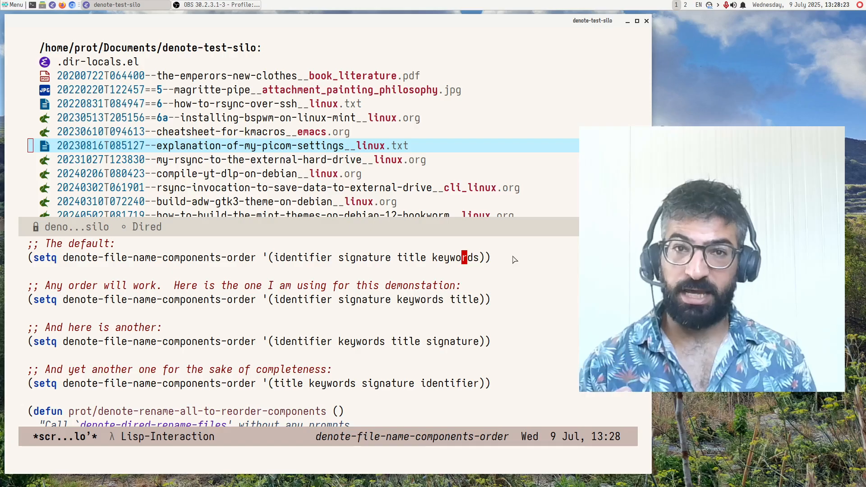
{"action": "mouse_move", "coordinate": [521, 305]}
{"action": "type", "text": "denote"}
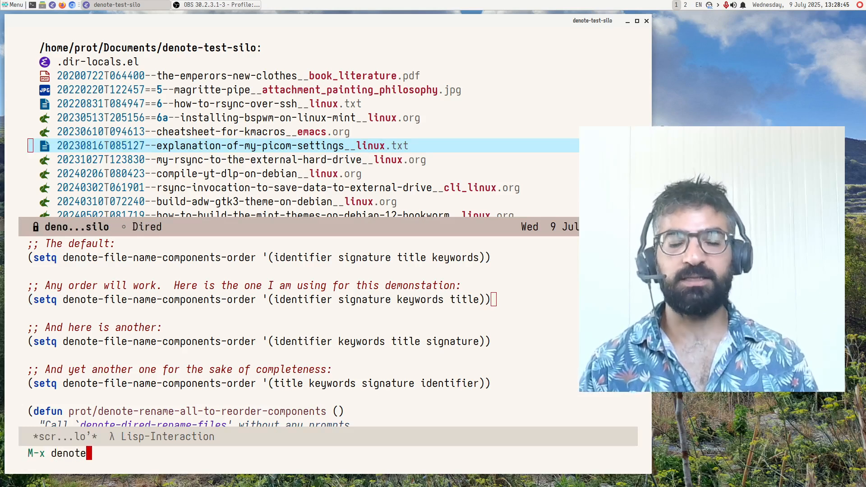
Step: Create the note 'This is a new file with a new order' with keywords denote,testing
{"action": "key", "text": "Return"}
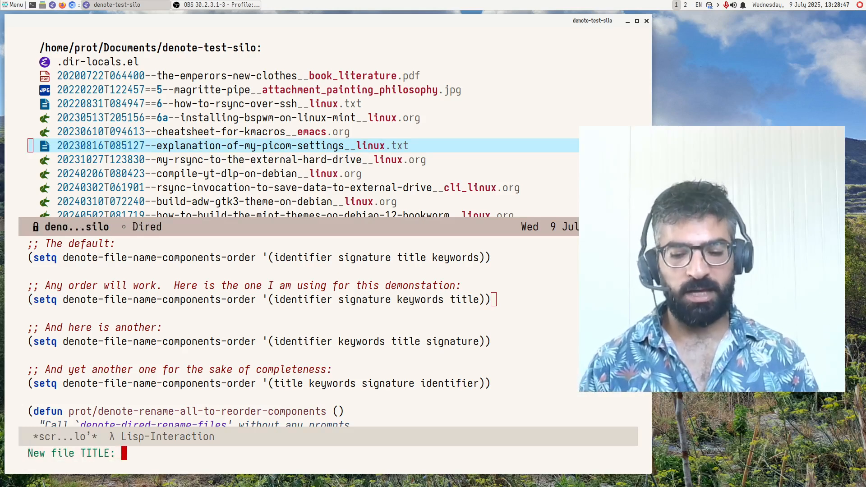
{"action": "type", "text": "This is a new"}
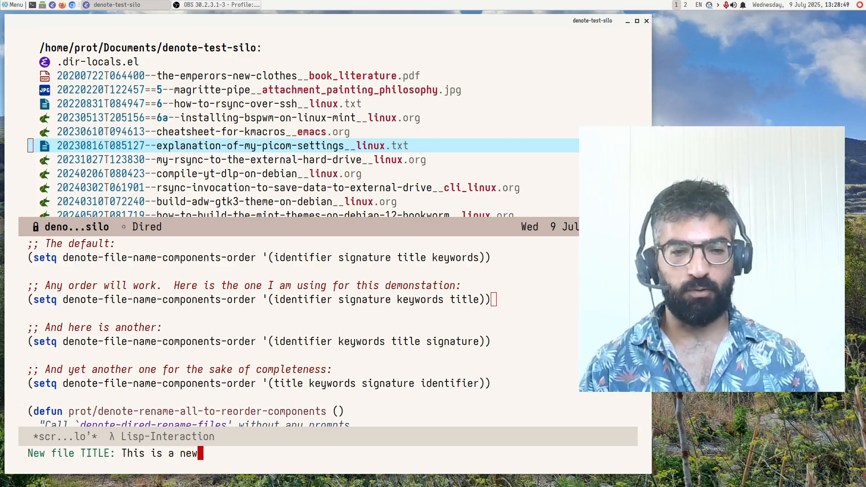
{"action": "type", "text": "file"}
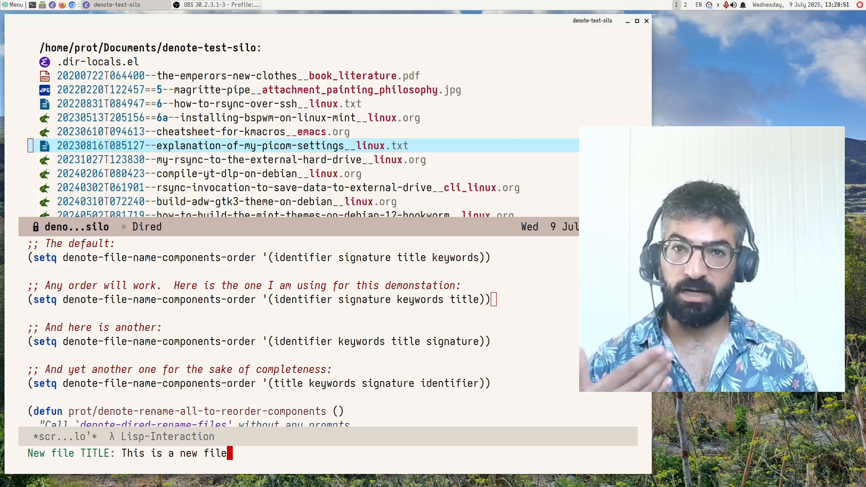
{"action": "type", "text": "with a ne"}
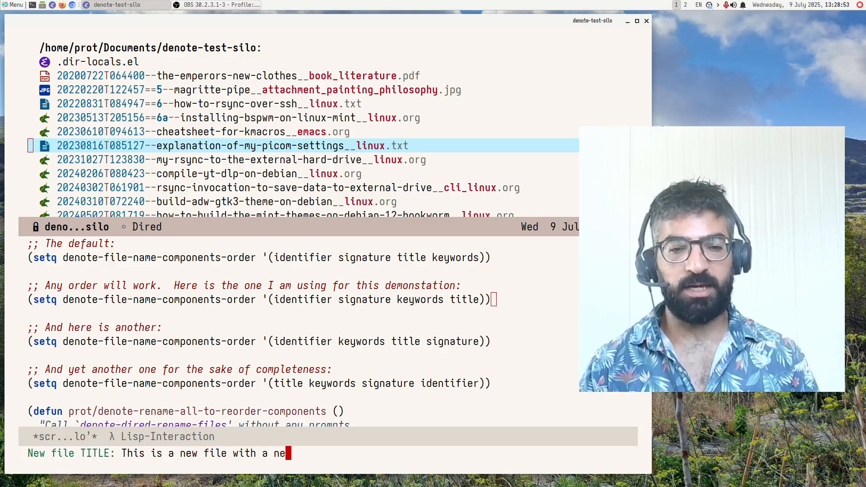
{"action": "key", "text": "Return"}
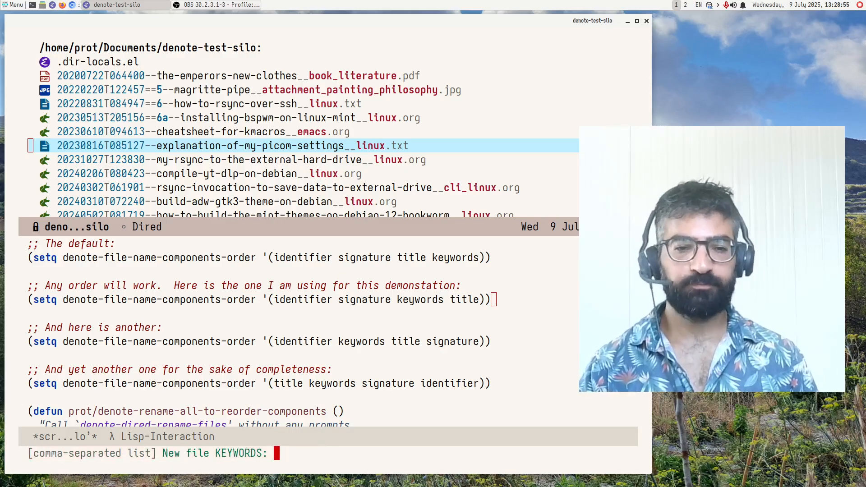
{"action": "type", "text": "denote,test"}
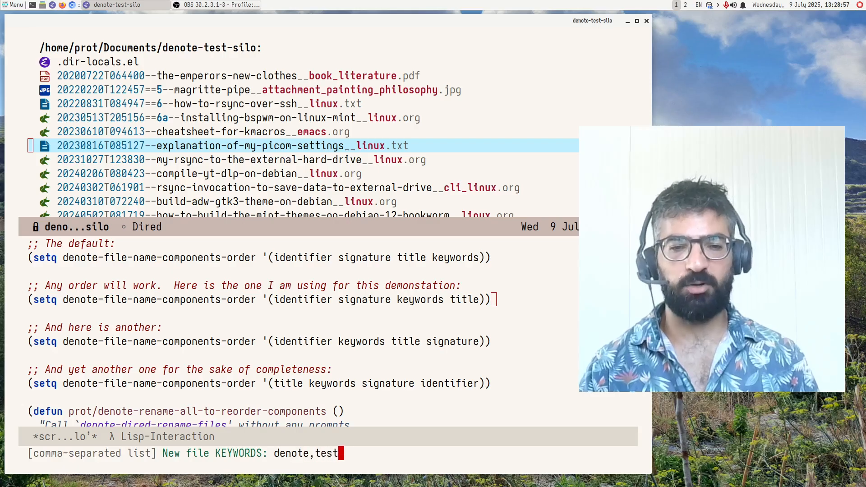
{"action": "type", "text": "ing"}
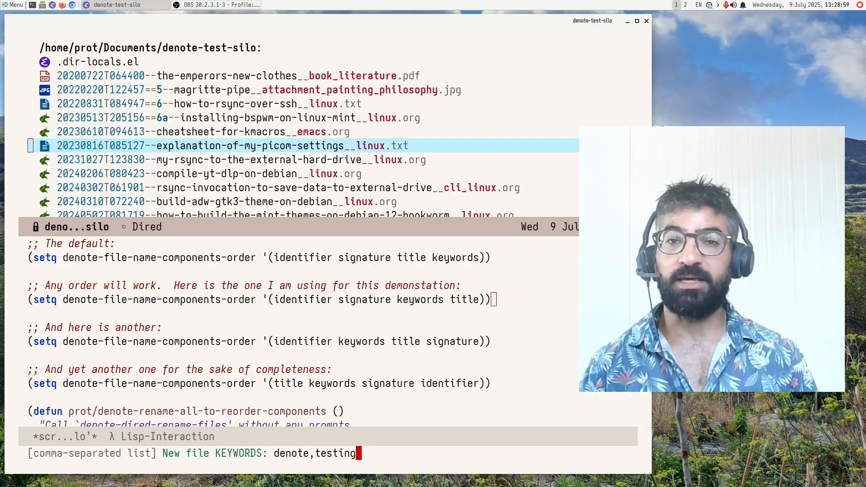
{"action": "key", "text": "Return"}
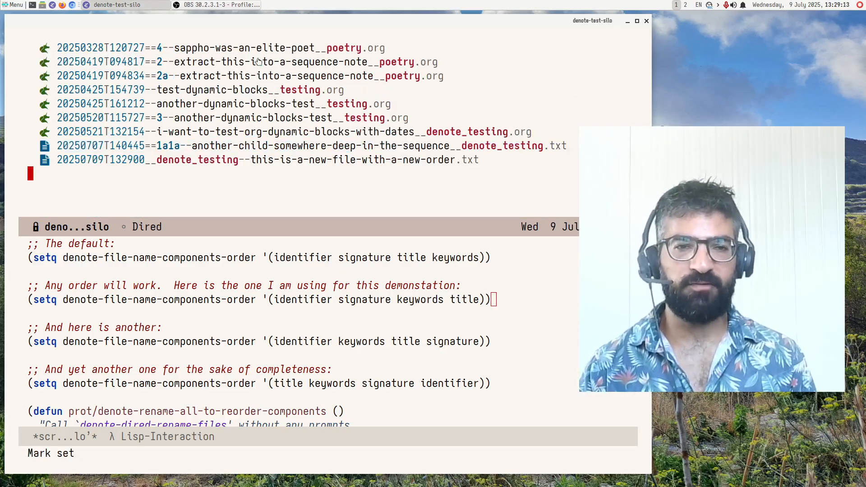
{"action": "mouse_move", "coordinate": [184, 160]}
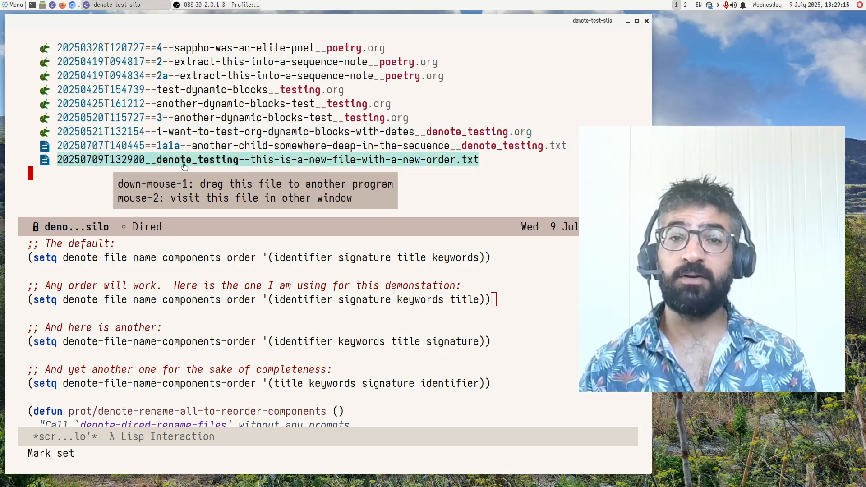
{"action": "mouse_move", "coordinate": [475, 206]}
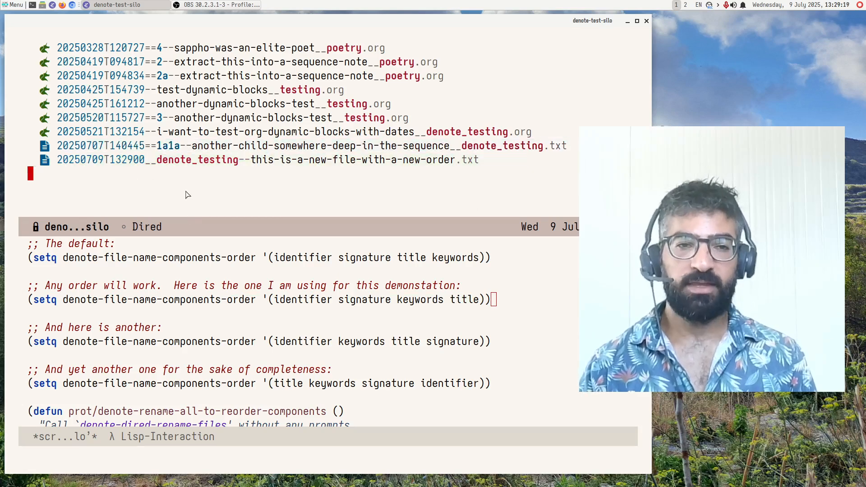
{"action": "mouse_move", "coordinate": [275, 189]}
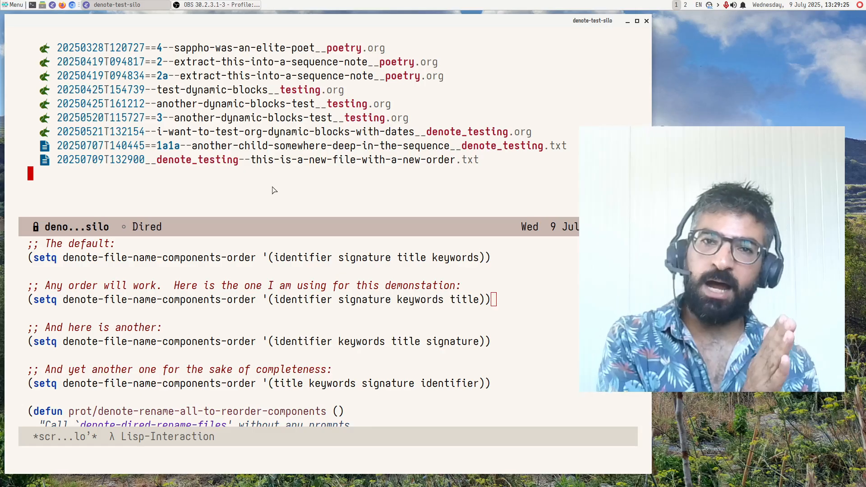
{"action": "mouse_move", "coordinate": [287, 199]}
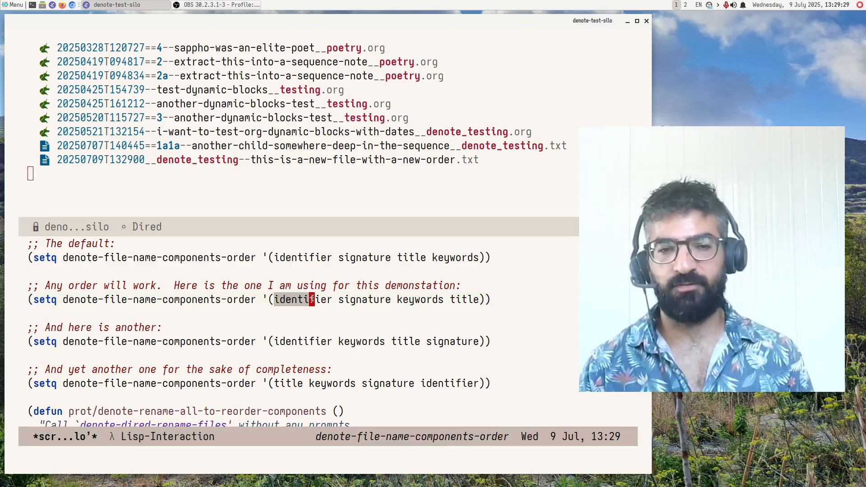
{"action": "key", "text": "ctrl+space"}
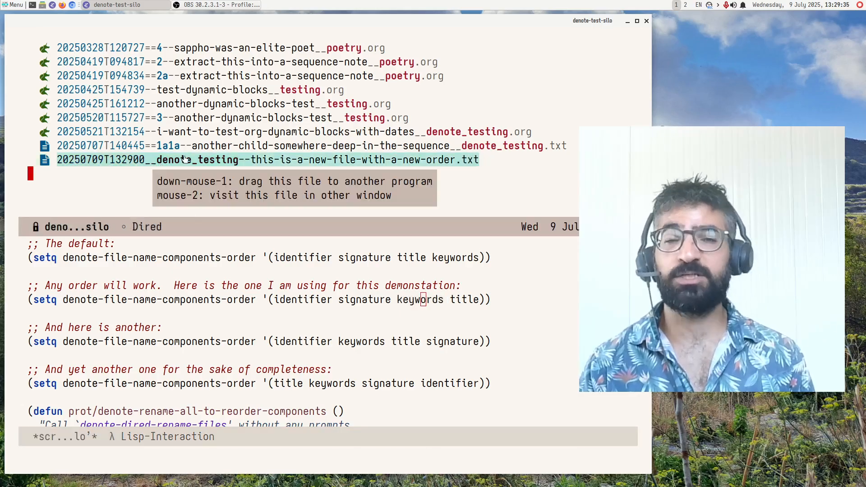
{"action": "mouse_move", "coordinate": [263, 191]}
{"action": "type", "text": "denote-s"}
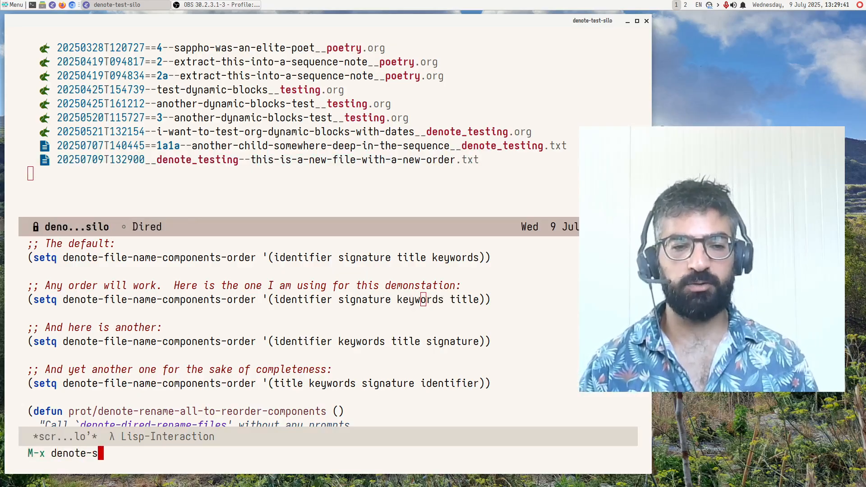
Step: Run denote-signature with signature hello, title 'This is another test', and keyword testing
{"action": "type", "text": "ignature"}
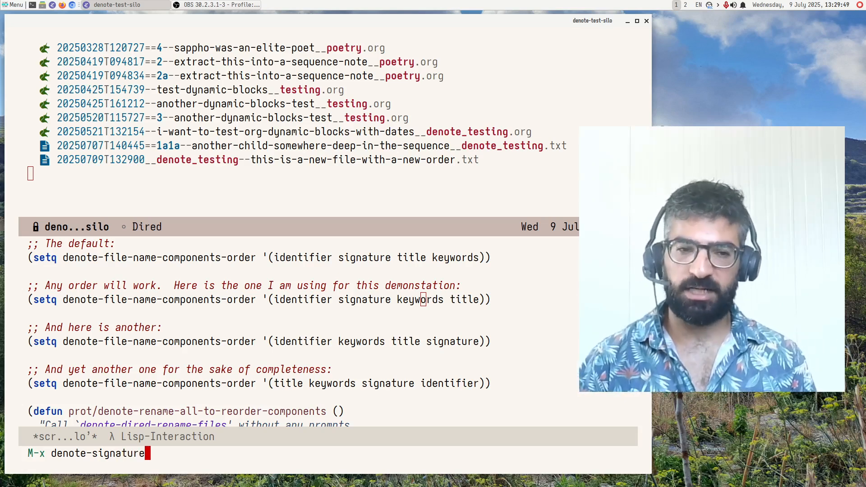
{"action": "key", "text": "Return"}
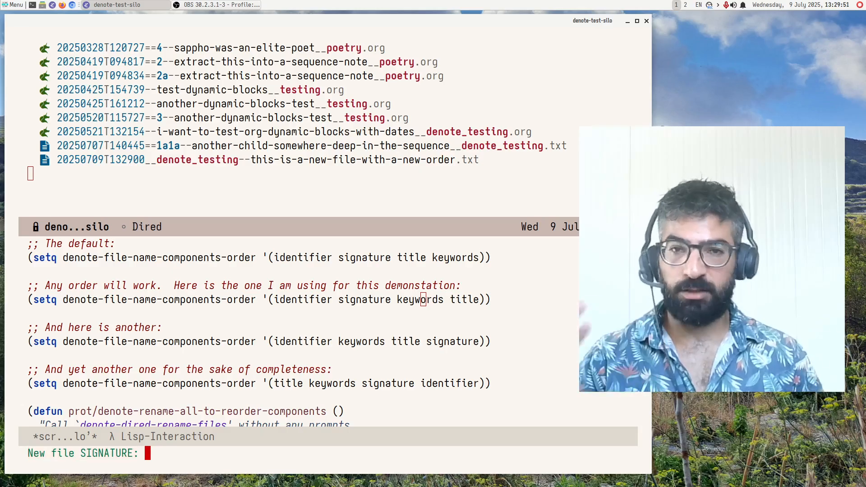
{"action": "type", "text": "hel"}
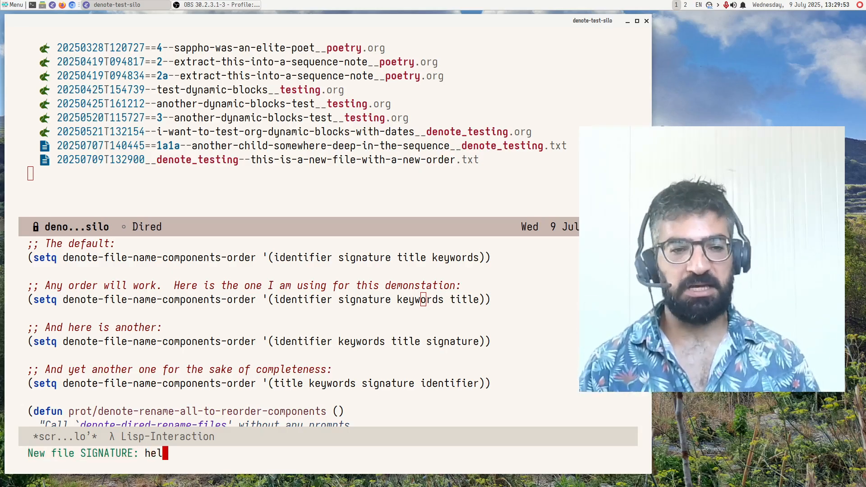
{"action": "key", "text": "Return"}
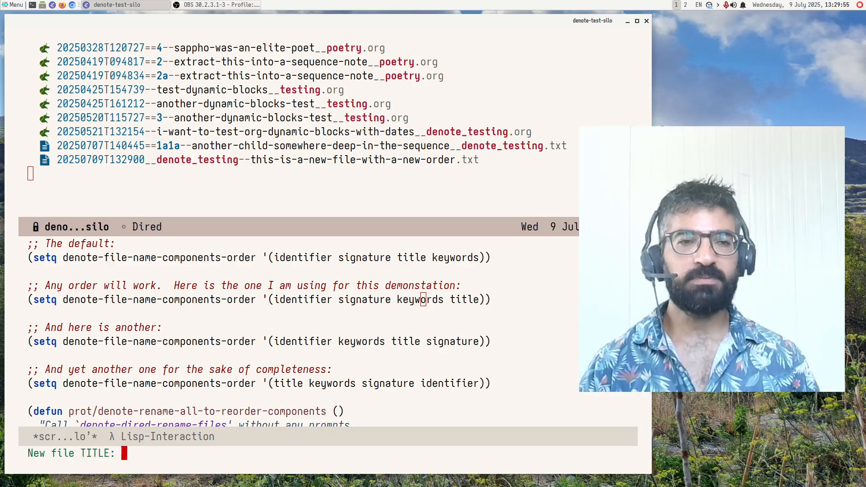
{"action": "type", "text": "This is"}
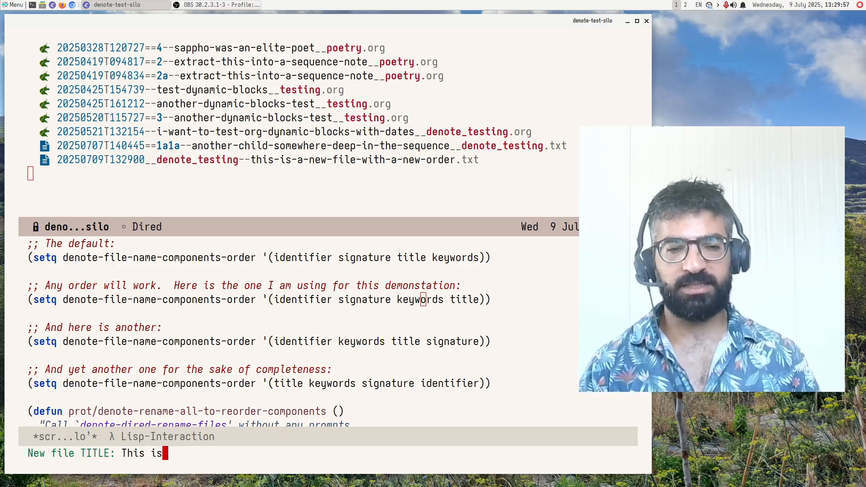
{"action": "key", "text": "Return"}
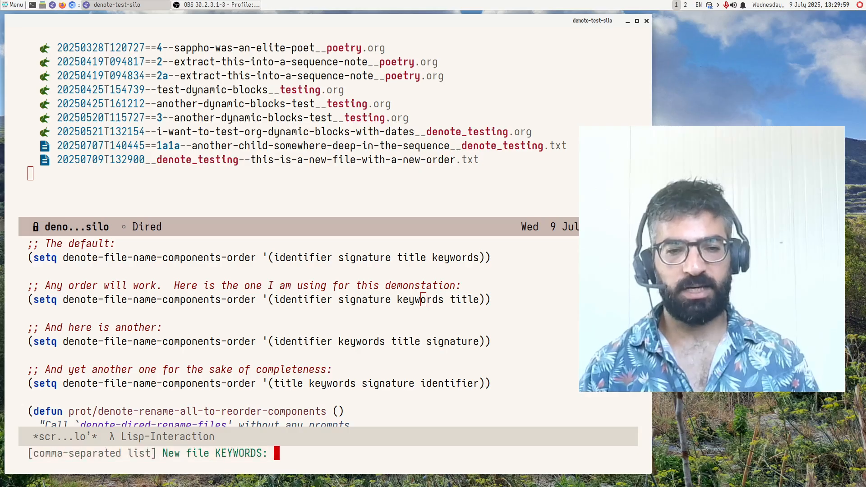
{"action": "type", "text": "testi"}
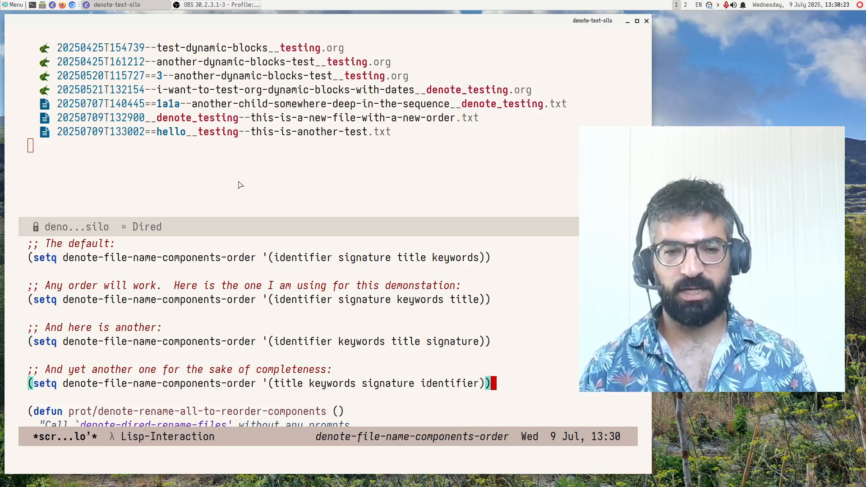
{"action": "mouse_move", "coordinate": [511, 389]}
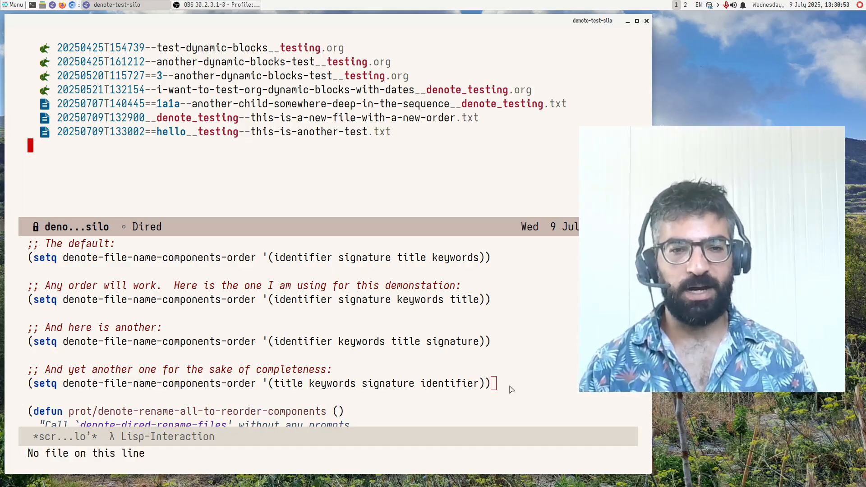
Step: Scroll the scratch code to reveal the full reorder-renaming command definition
{"action": "scroll", "scroll_direction": "down", "scroll_amount": 3}
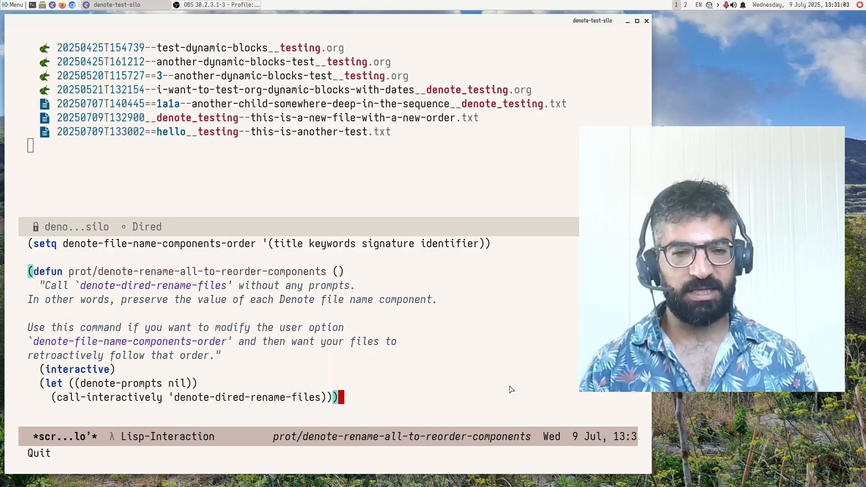
Step: Set the mark to select the prot/denote-rename-all-to-reorder-components defun for evaluation
{"action": "key", "text": "ctrl+space"}
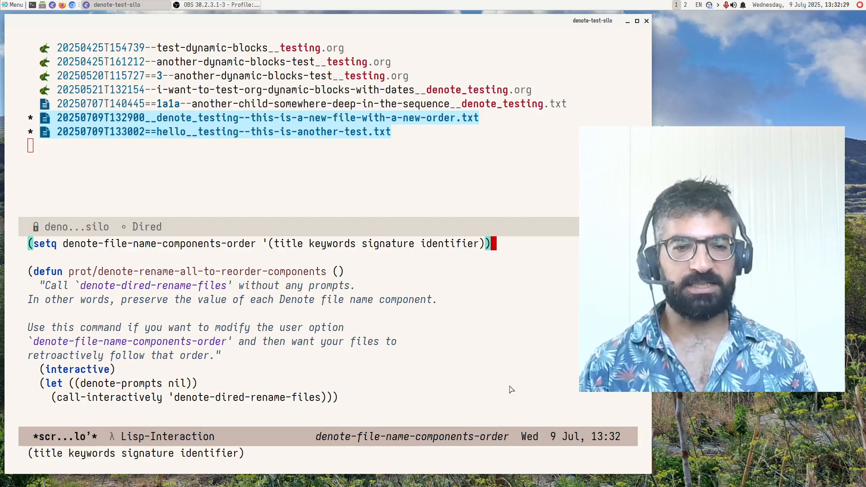
Step: Run prot/denote-rename-all-to-reorder-components on the two marked notes
{"action": "key", "text": "M-x"}
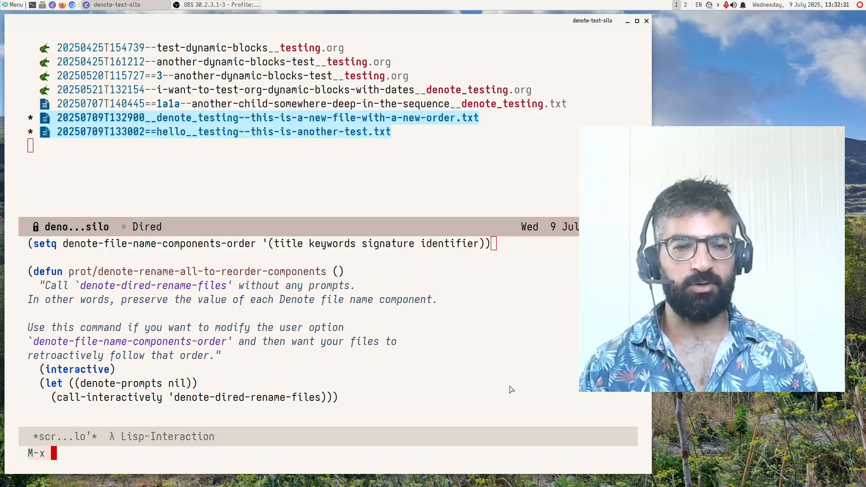
{"action": "type", "text": "prot denote"}
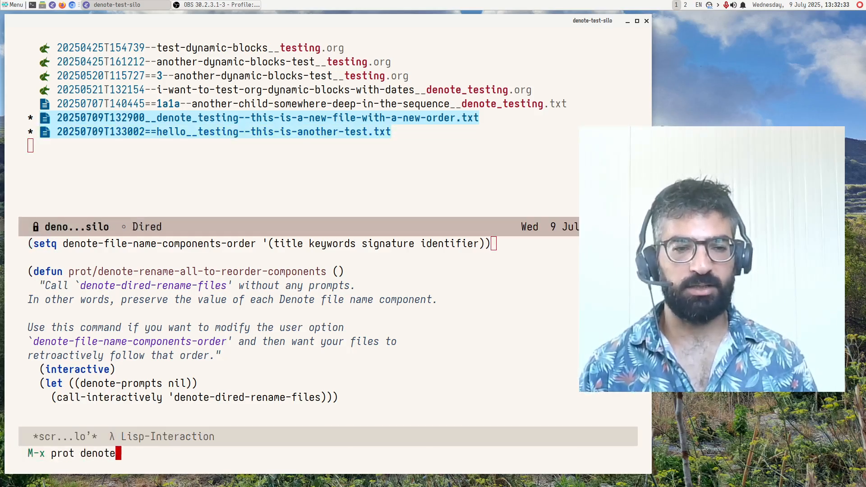
{"action": "type", "text": "ren"}
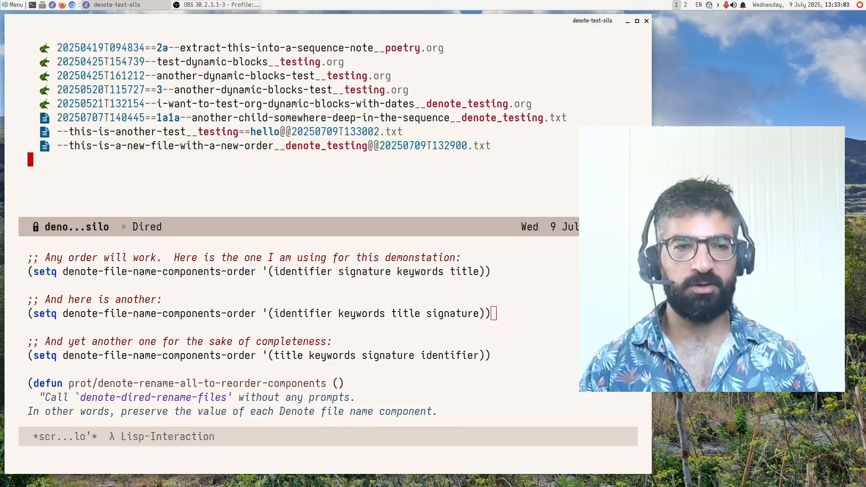
Step: Make the Dired notes listing fill the whole frame with C-x 1
{"action": "key", "text": "C-x 1"}
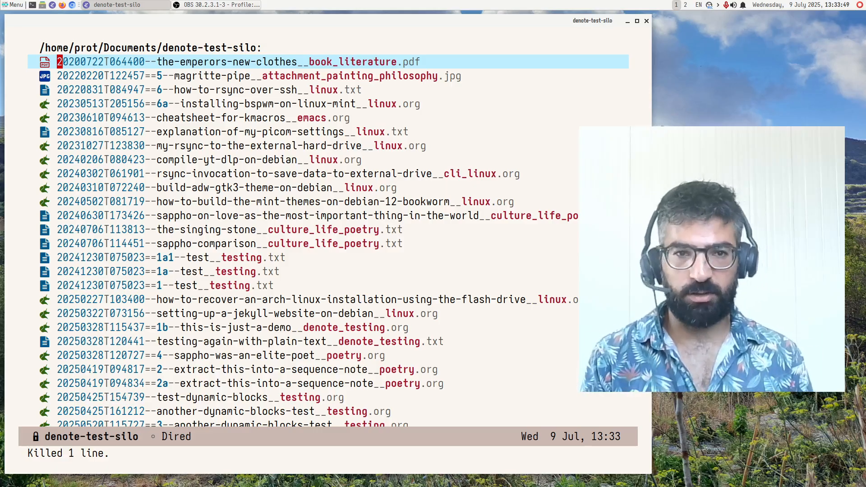
Step: Mark all notes with t and run the reorder-components rename command on them
{"action": "key", "text": "t"}
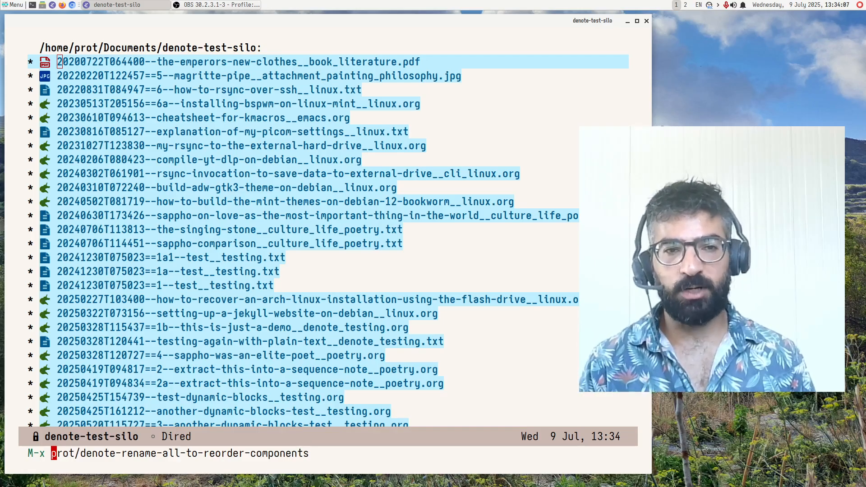
{"action": "key", "text": "Return"}
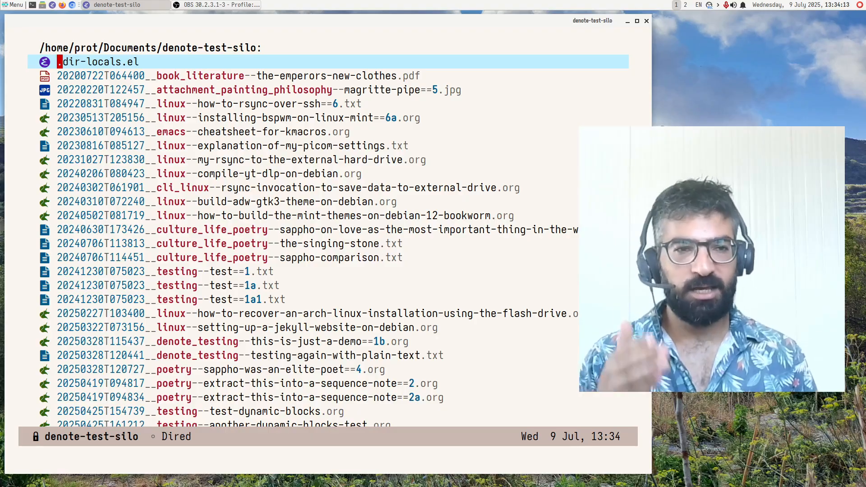
{"action": "mouse_move", "coordinate": [422, 208]}
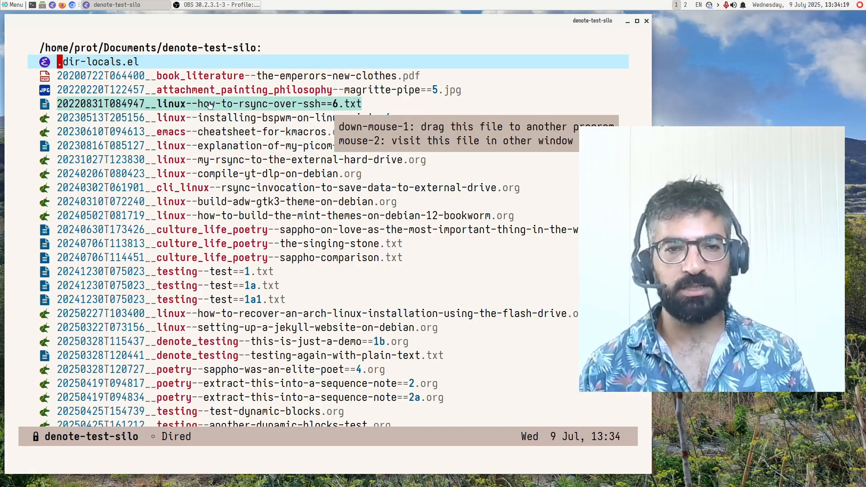
{"action": "mouse_move", "coordinate": [519, 128]}
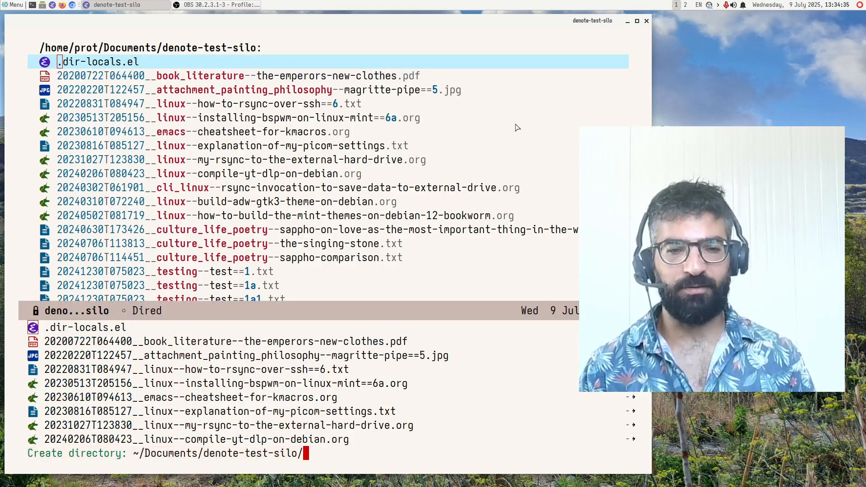
Step: Create the folder 'subdir' and move the book literature PDF and Magritte pipe JPG into it
{"action": "type", "text": "dire"}
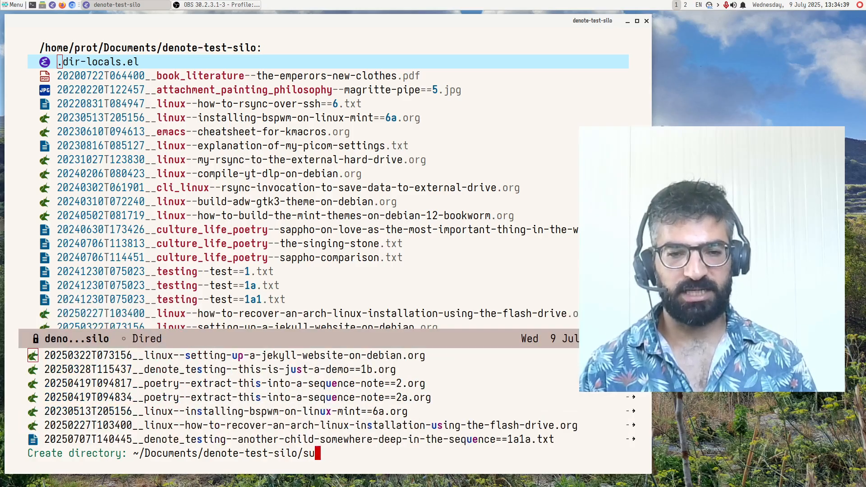
{"action": "type", "text": "bdir"}
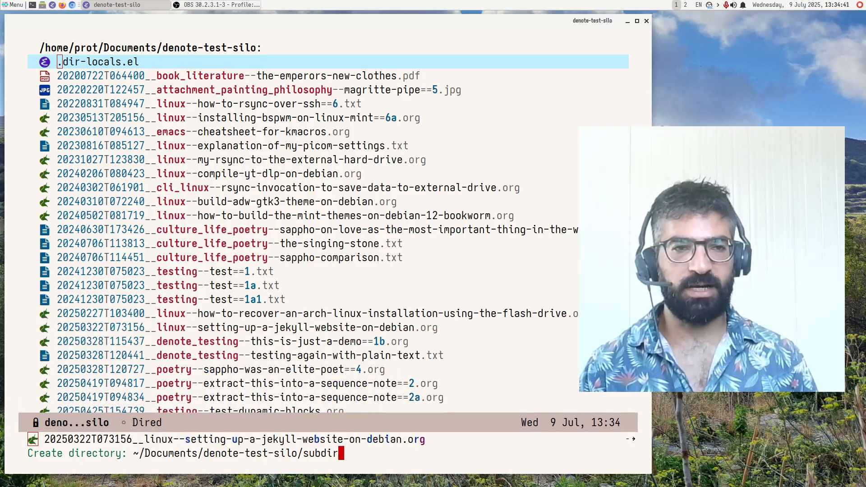
{"action": "key", "text": "Return"}
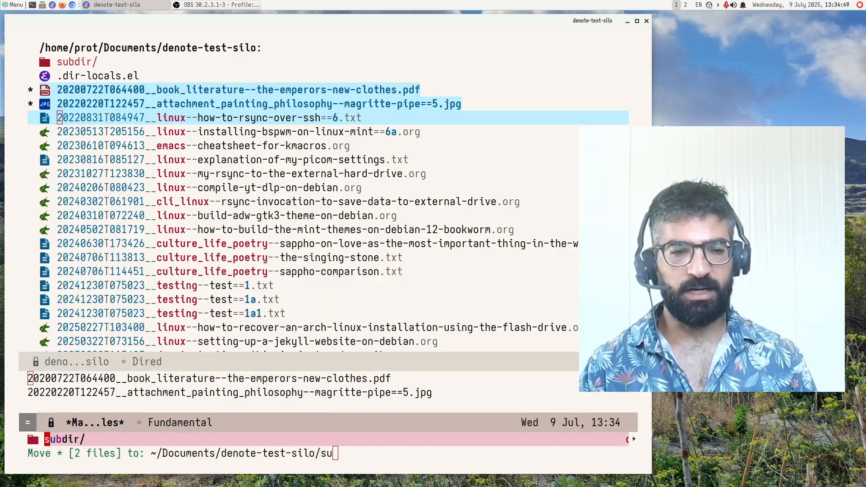
{"action": "key", "text": "Return"}
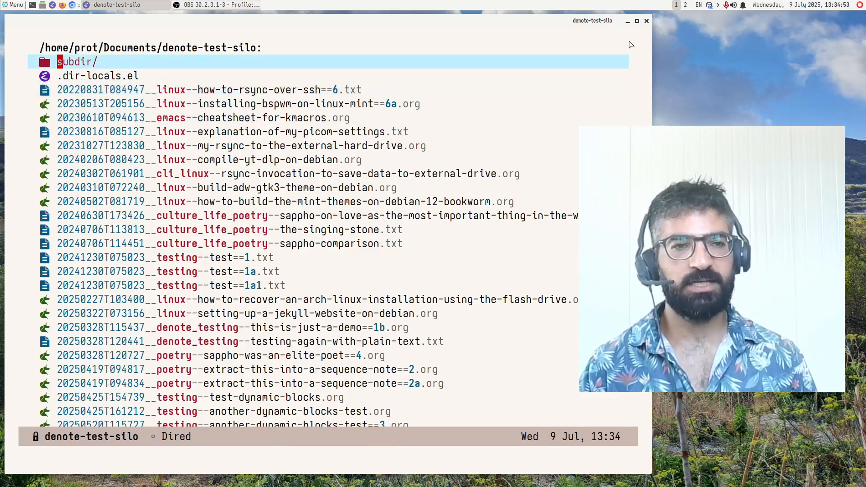
{"action": "key", "text": "Return"}
{"action": "type", "text": "denote"}
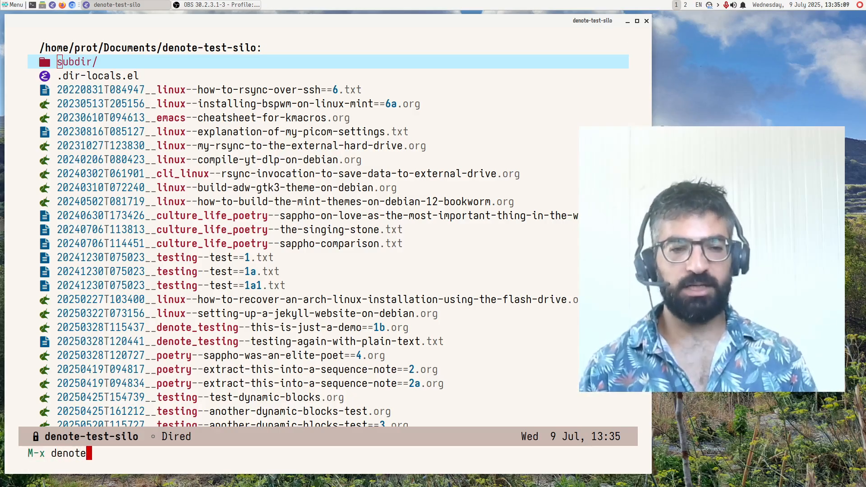
Step: List all notes with denote-sort-dired using regexp .*, sorted by title, not reversed
{"action": "type", "text": "-dired"}
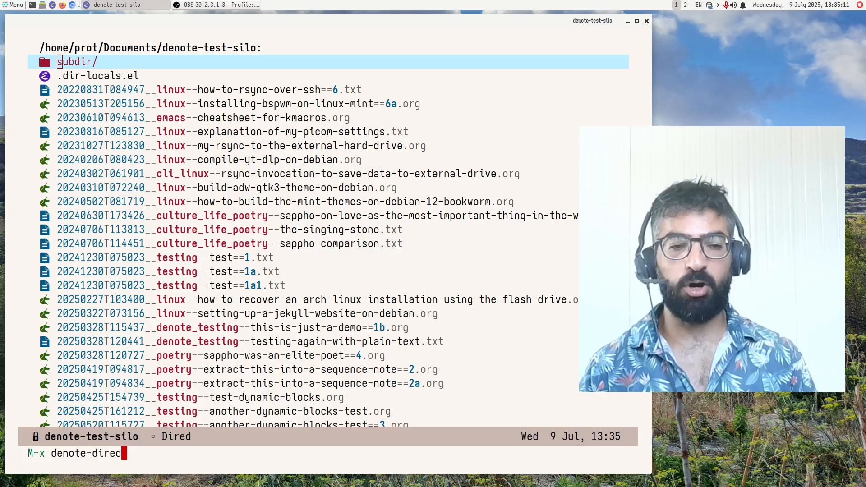
{"action": "key", "text": "Tab"}
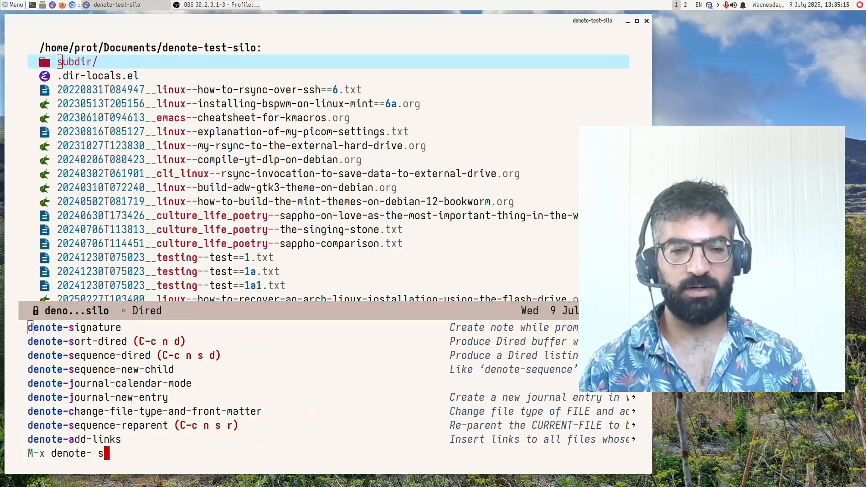
{"action": "type", "text": "ort di"}
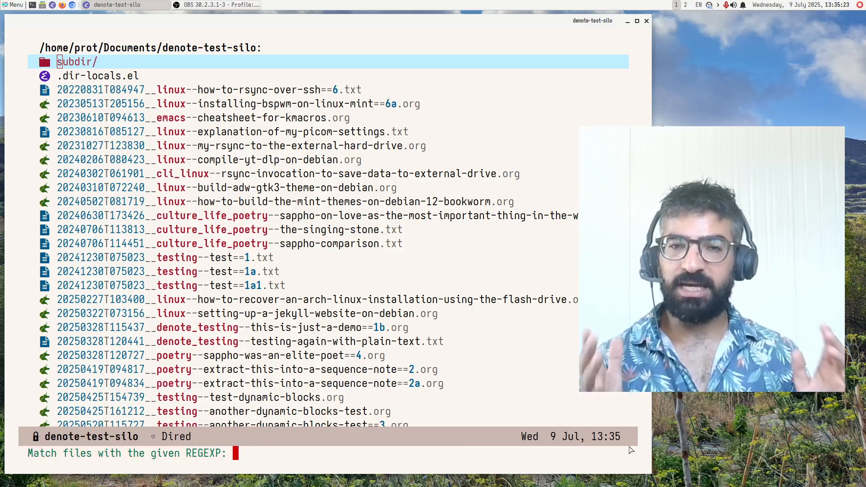
{"action": "type", "text": ".*"}
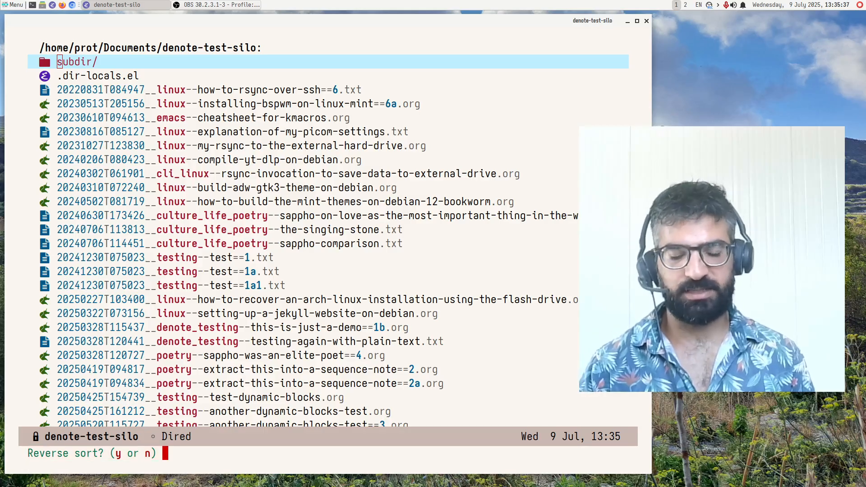
{"action": "type", "text": "n"}
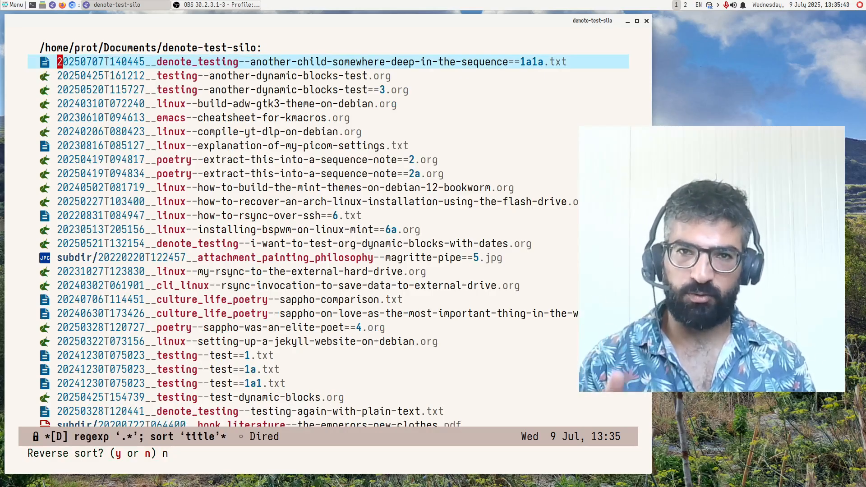
{"action": "type", "text": "su"}
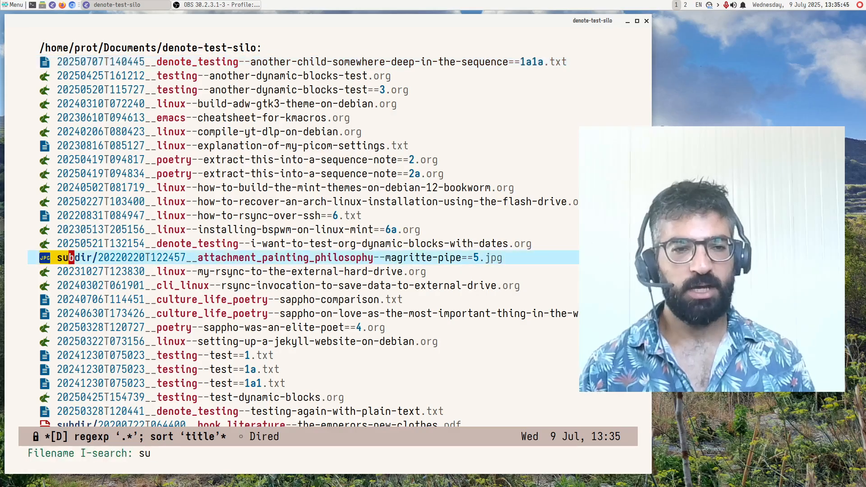
Step: Mark all files in the title-sorted Denote listing, including the two in subdir
{"action": "type", "text": "b"}
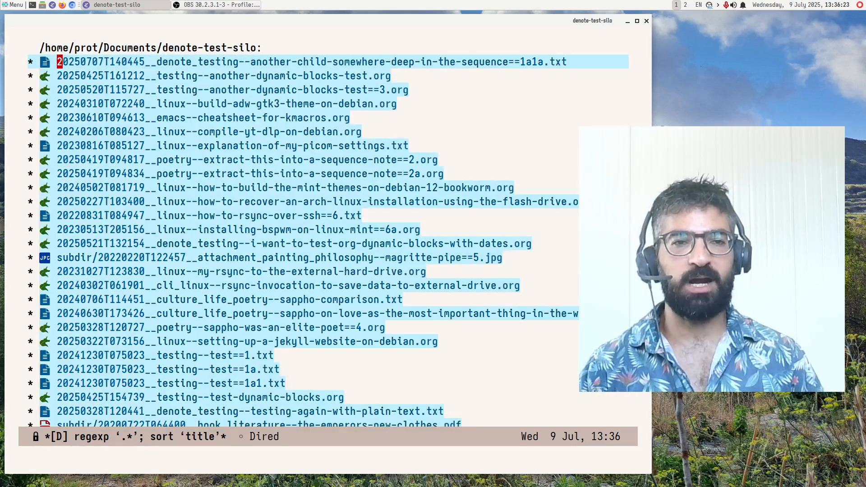
Step: Run prot/denote-rename-all-to-reorder-components on the marked files for title-keywords-signature-identifier names
{"action": "type", "text": "denote-sort-dired"}
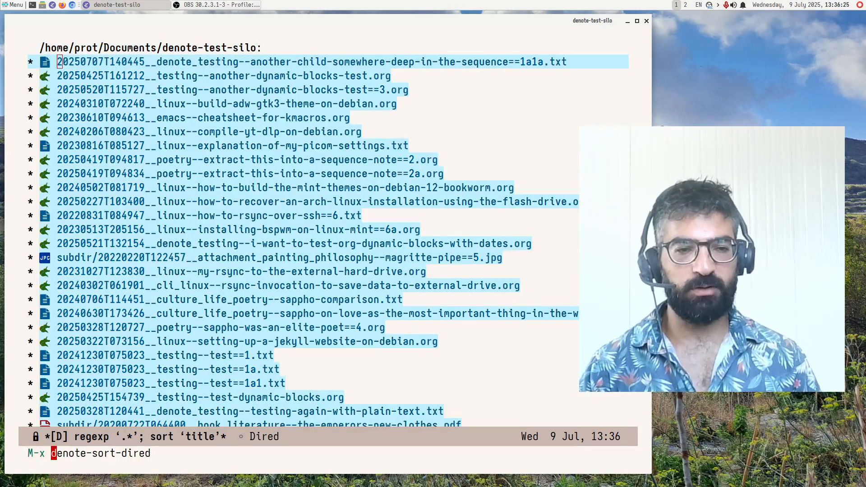
{"action": "type", "text": "prot/denote-rename-all-to-reorder-components"}
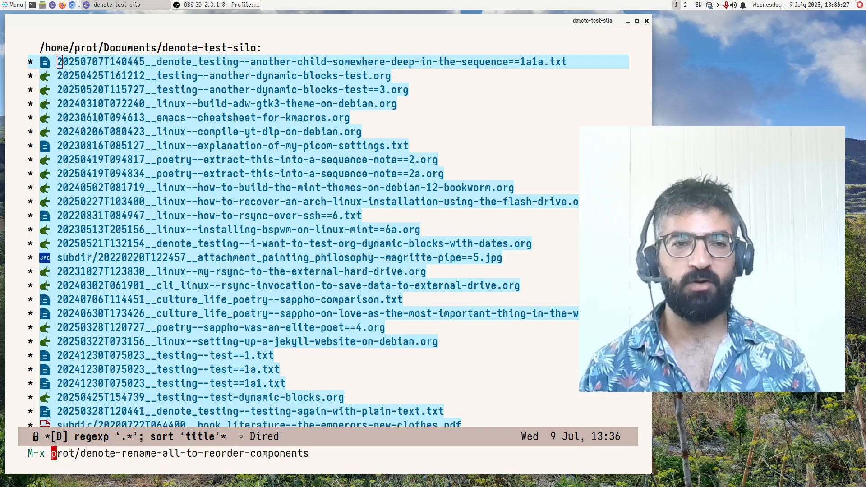
{"action": "key", "text": "Return"}
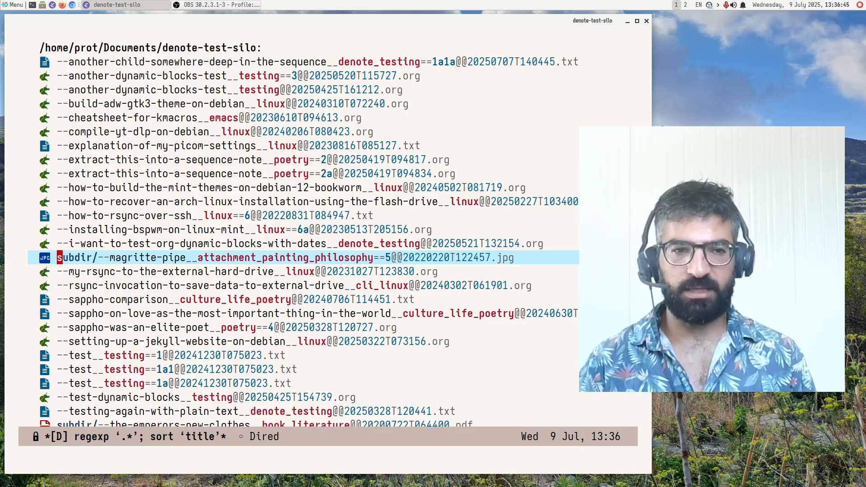
{"action": "key", "text": "Down"}
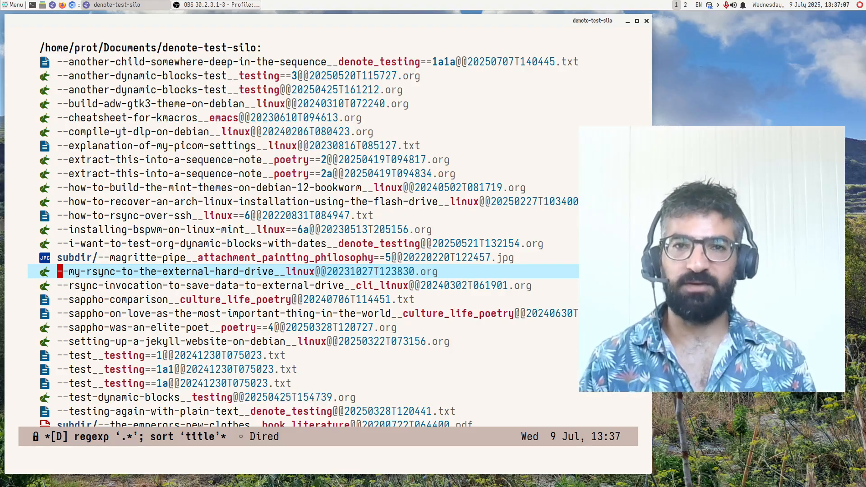
Step: Run save-some-buffers to save the buffers modified by the renaming
{"action": "type", "text": "s"}
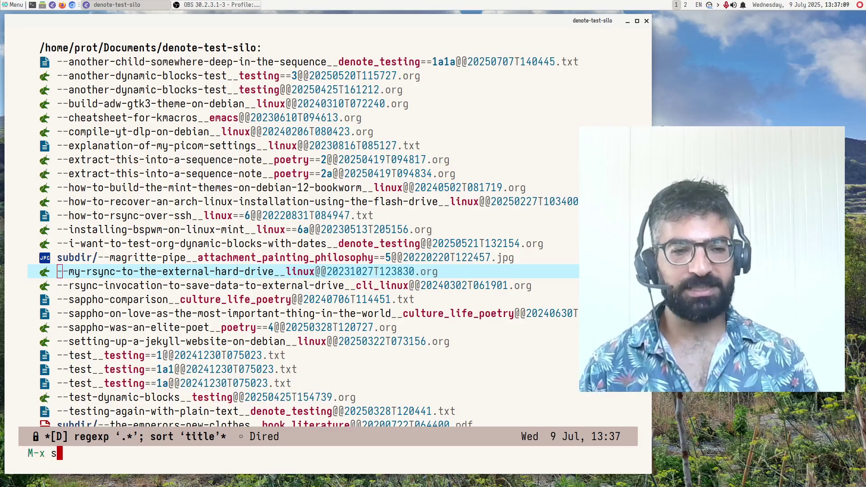
{"action": "type", "text": "ave some"}
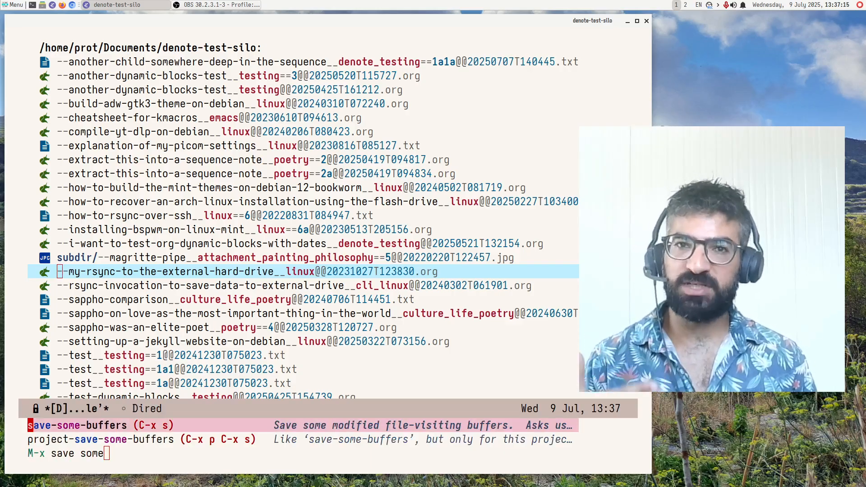
{"action": "key", "text": "Return"}
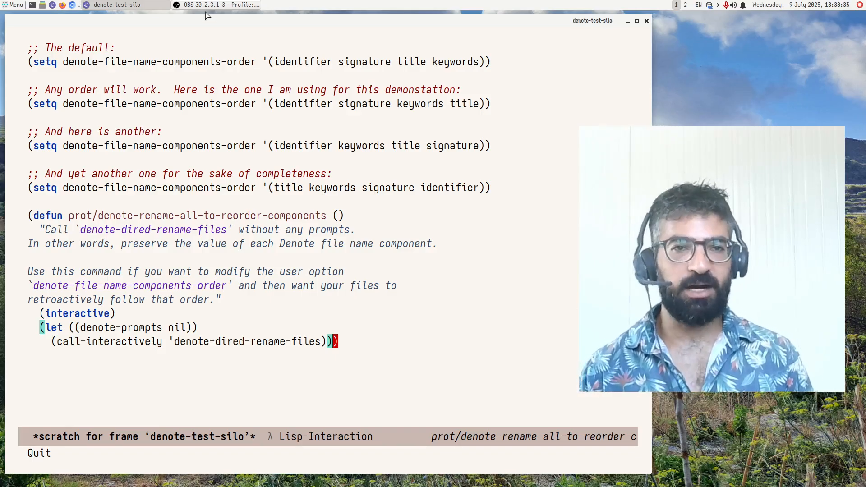
Step: Switch to *scratch* showing the setq order examples and the rename-all defun
{"action": "left_click", "coordinate": [216, 5]}
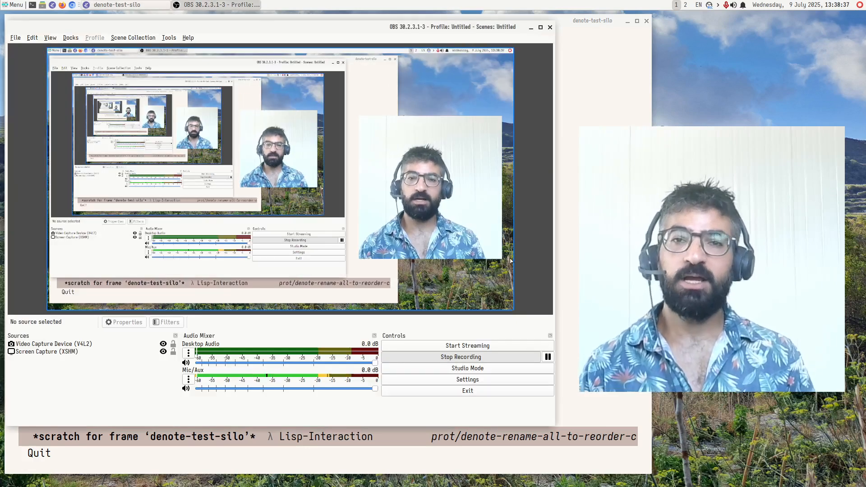